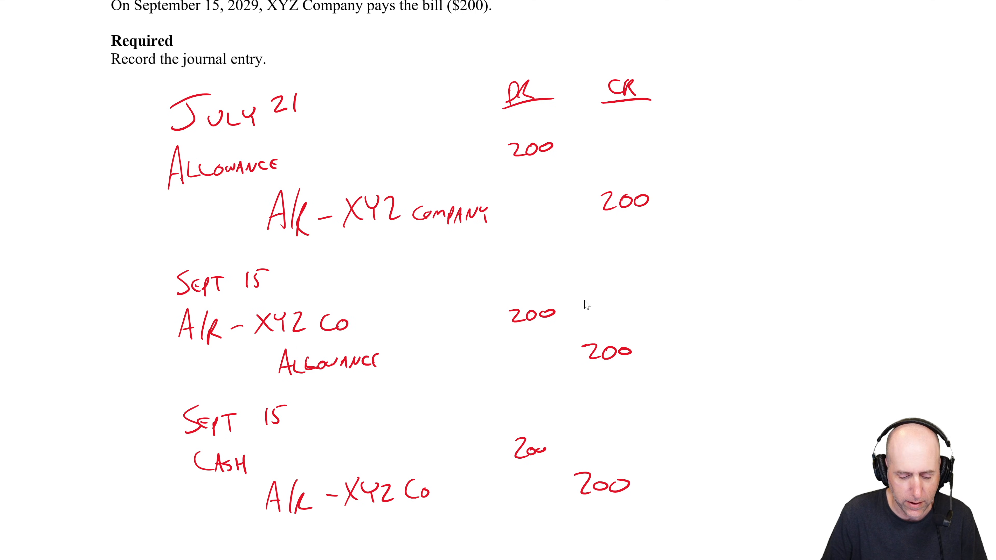
scroll("down", 3)
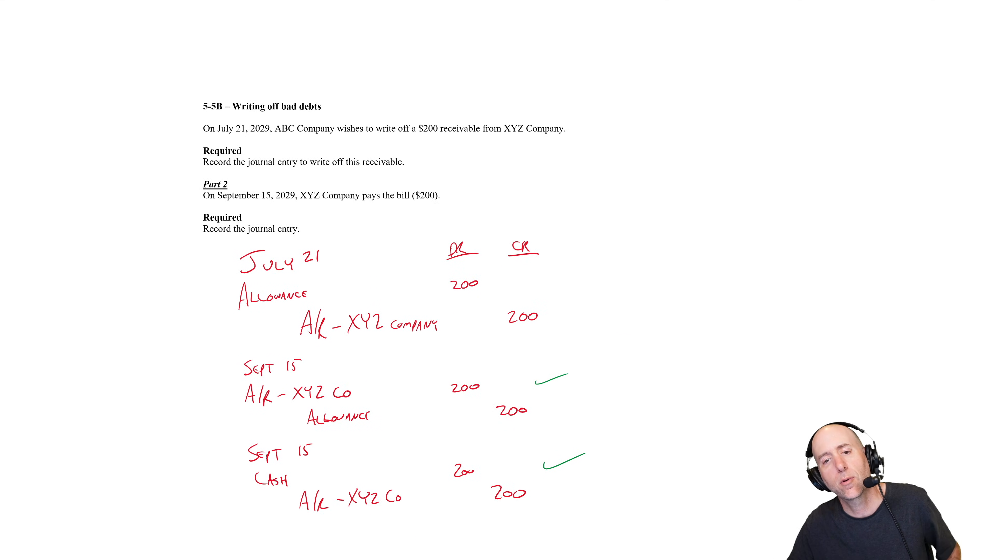